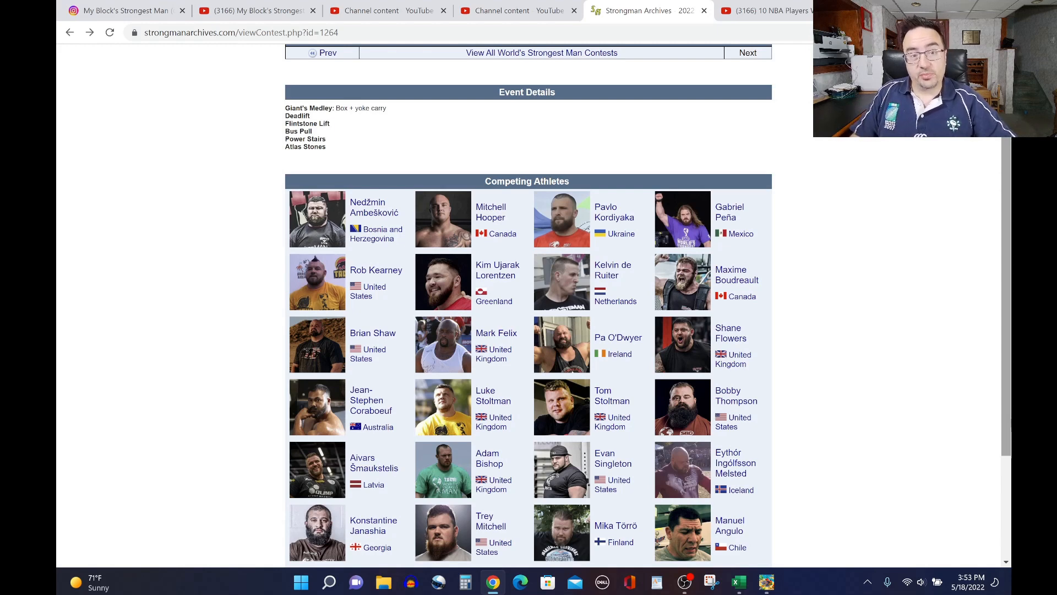
Switch from Chrome to the Excel MenPointsDataPivot sheet with the Hercules Hold pivot.
{"action": "left_click", "coordinate": [738, 581]}
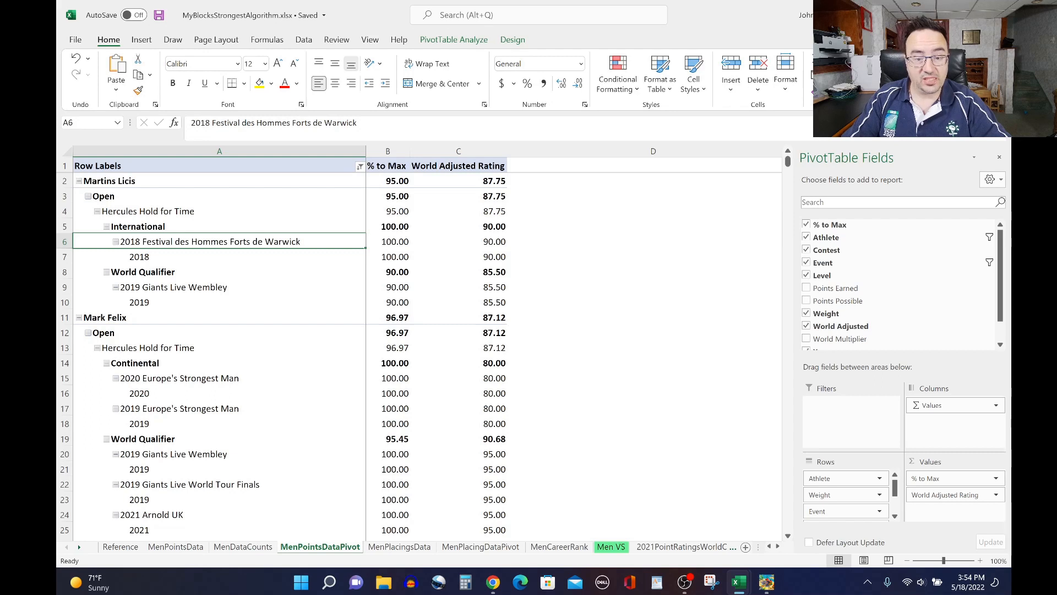
Check Licis's 2018 Warwick and World Qualifier % to Max, then Felix's 2019 Europe's Strongest Man result.
{"action": "left_click", "coordinate": [387, 240]}
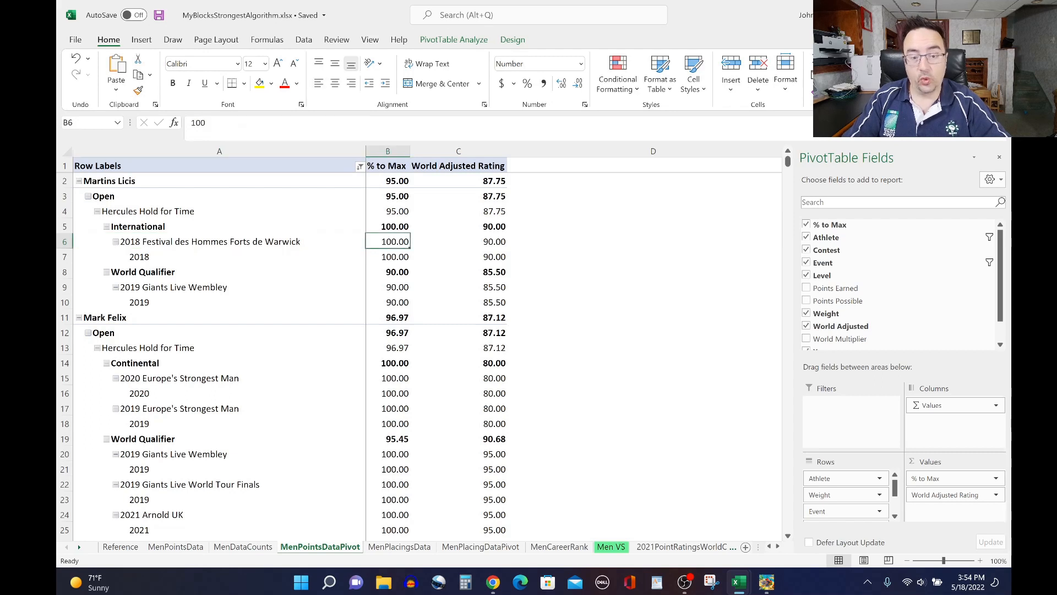
{"action": "left_click", "coordinate": [387, 271]}
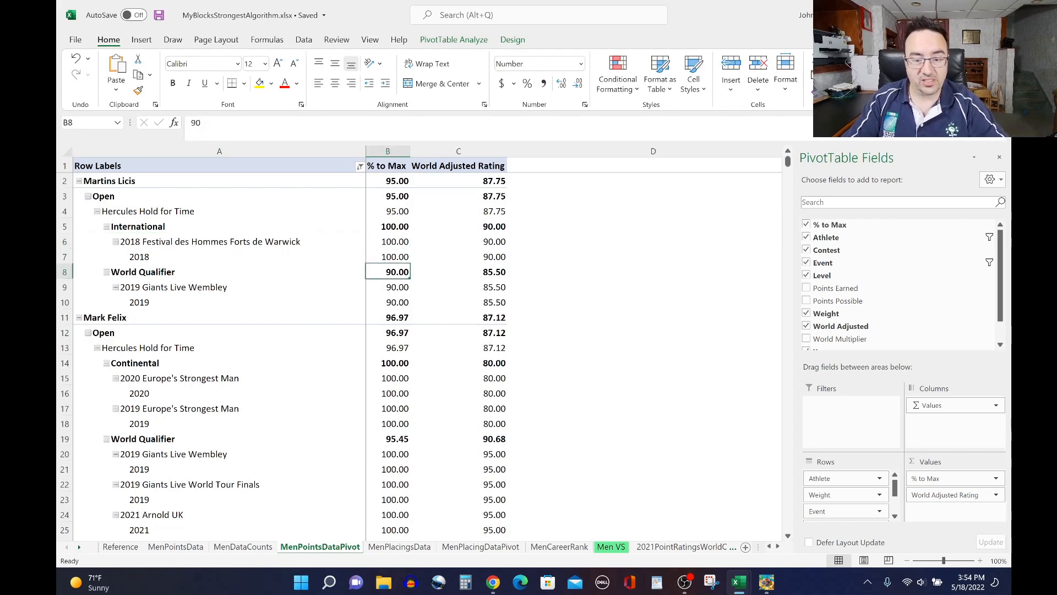
{"action": "left_click", "coordinate": [388, 347]}
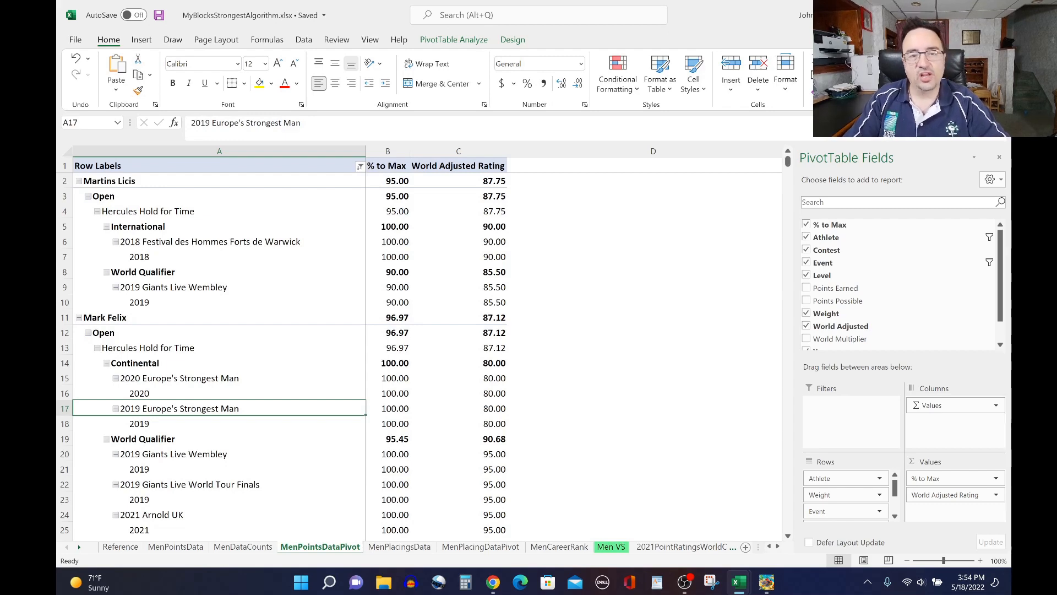
Review Felix's Giants Live Wembley, World Tour Finals and 2021 Strongman Classic results, reaching Singleton and Boudreault.
{"action": "left_click", "coordinate": [139, 423]}
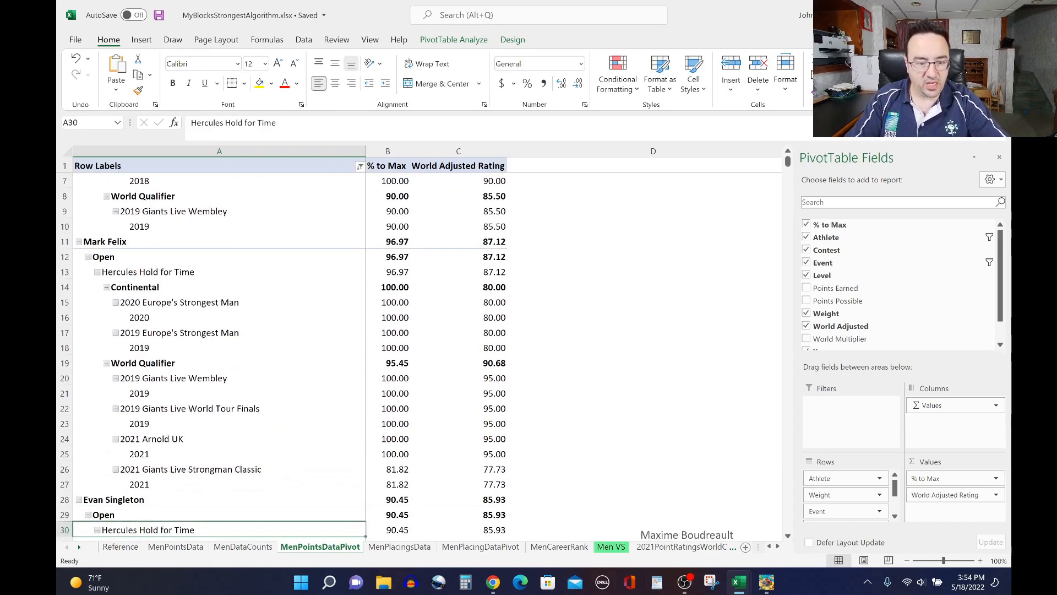
{"action": "left_click", "coordinate": [191, 469]}
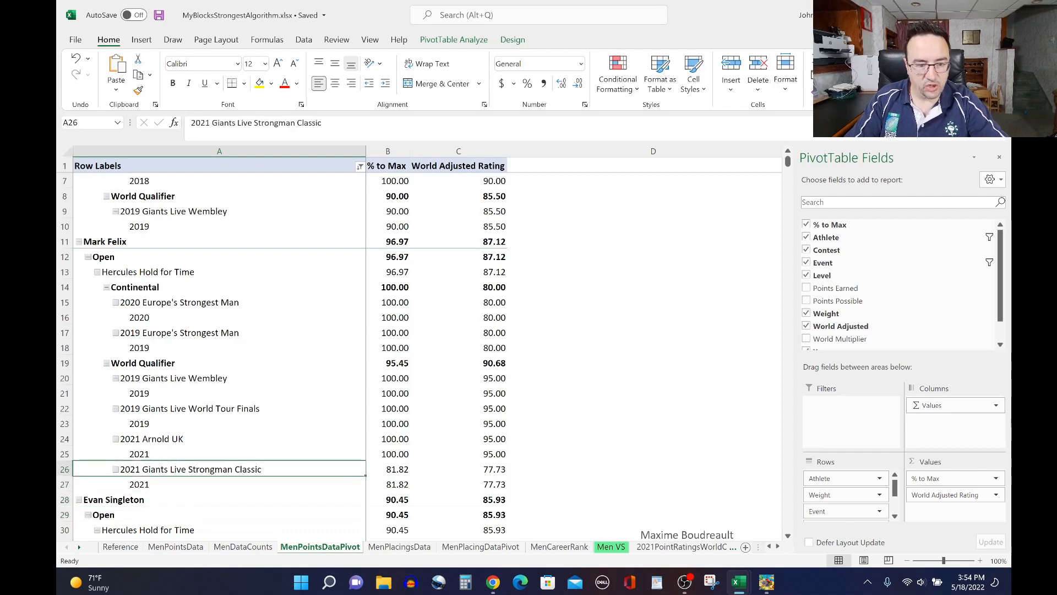
{"action": "left_click", "coordinate": [173, 378]}
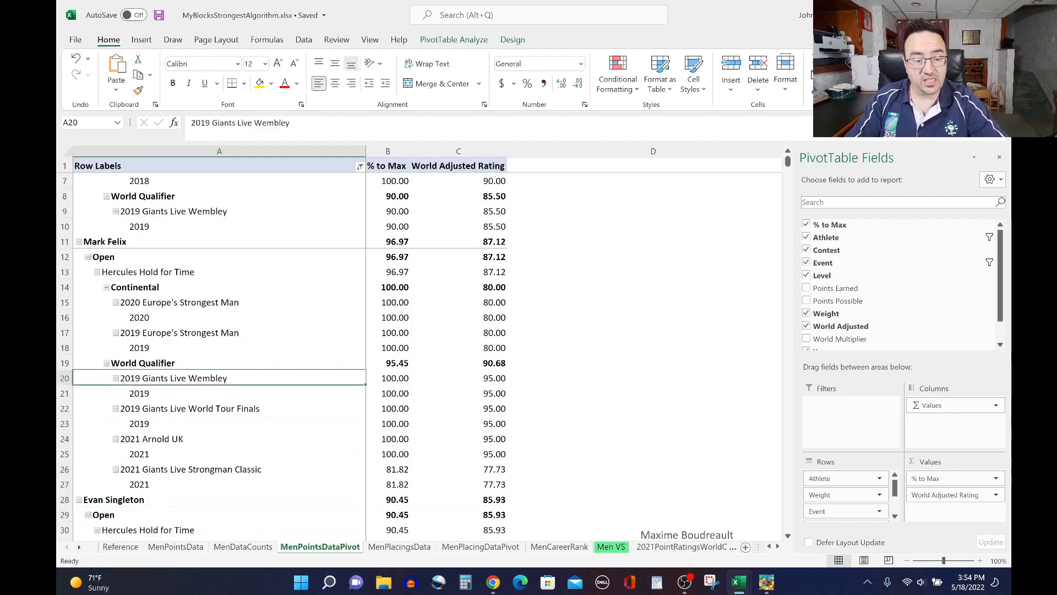
{"action": "left_click", "coordinate": [189, 408]}
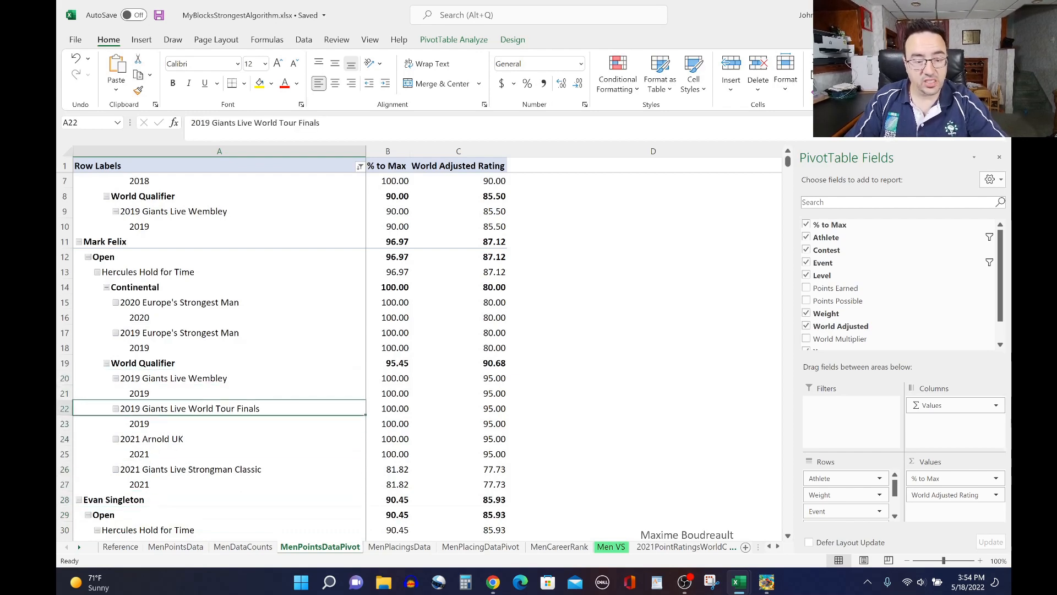
{"action": "left_click", "coordinate": [151, 438]}
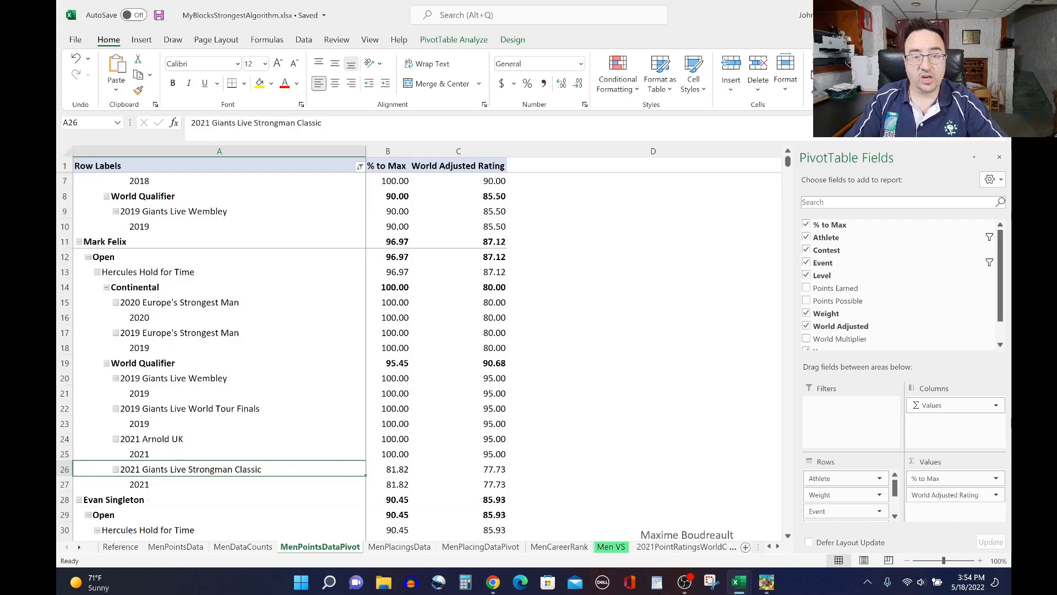
{"action": "left_click", "coordinate": [147, 529]}
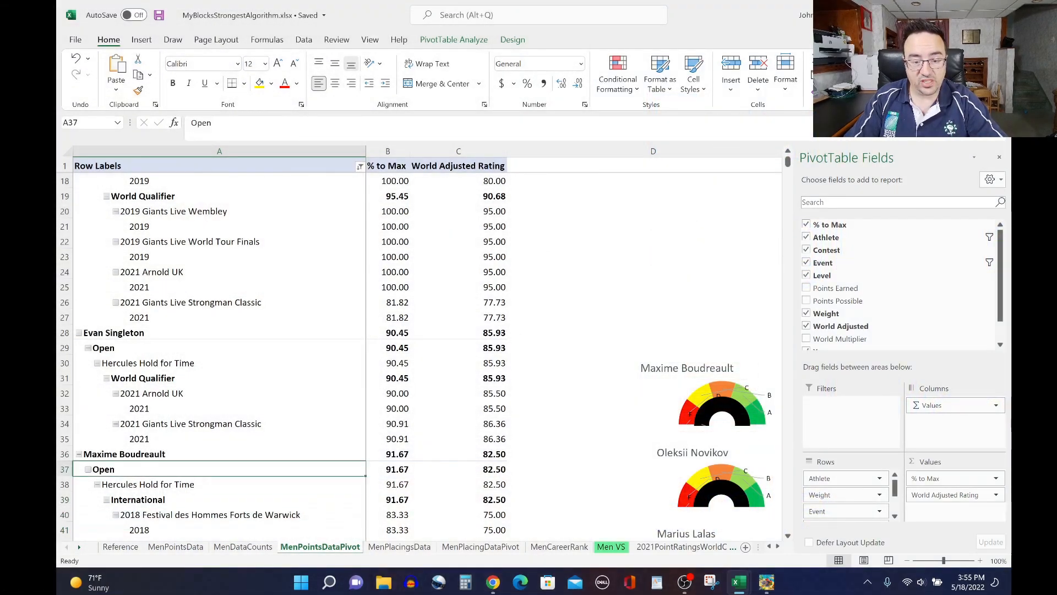
Check Singleton's 2021 Arnold UK % to Max, Boudreault's Open % and Torro's Continental rating, scrolling to Mitchell.
{"action": "left_click", "coordinate": [387, 393]}
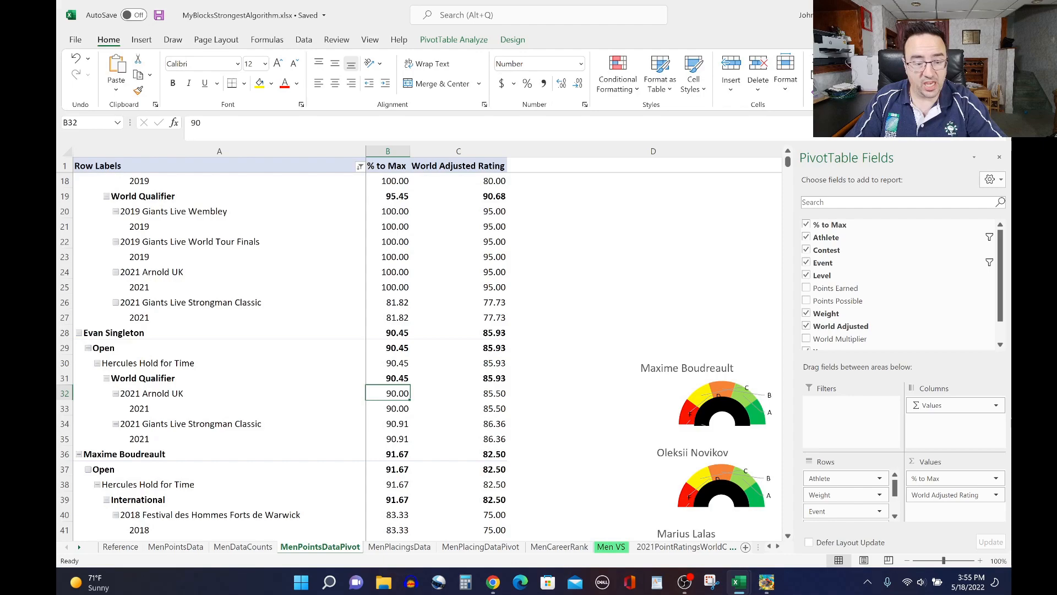
{"action": "left_click", "coordinate": [387, 468]}
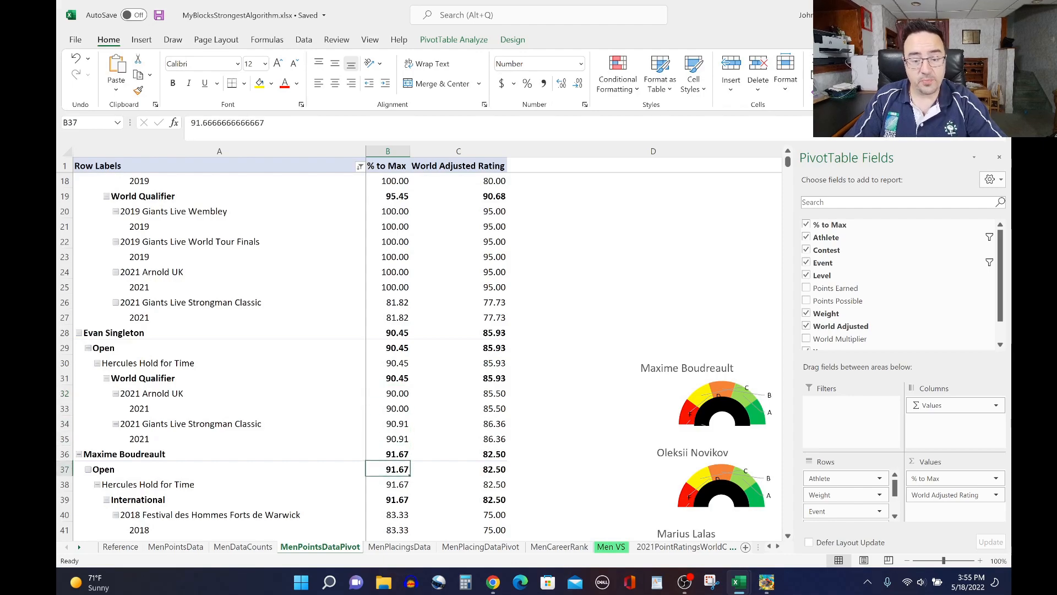
{"action": "left_click", "coordinate": [458, 468]}
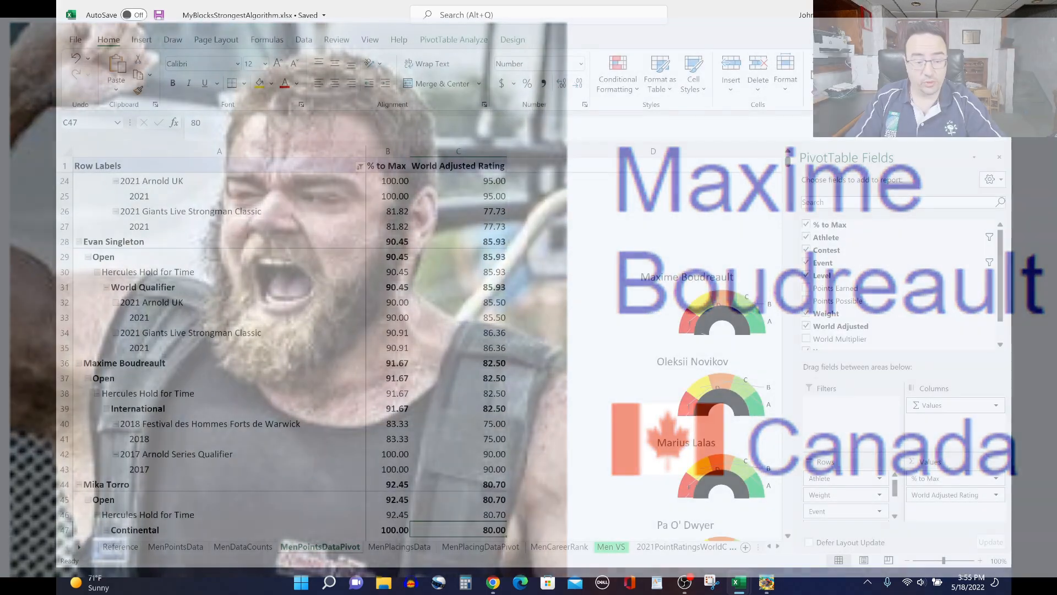
{"action": "scroll", "scroll_direction": "down", "scroll_amount": 3}
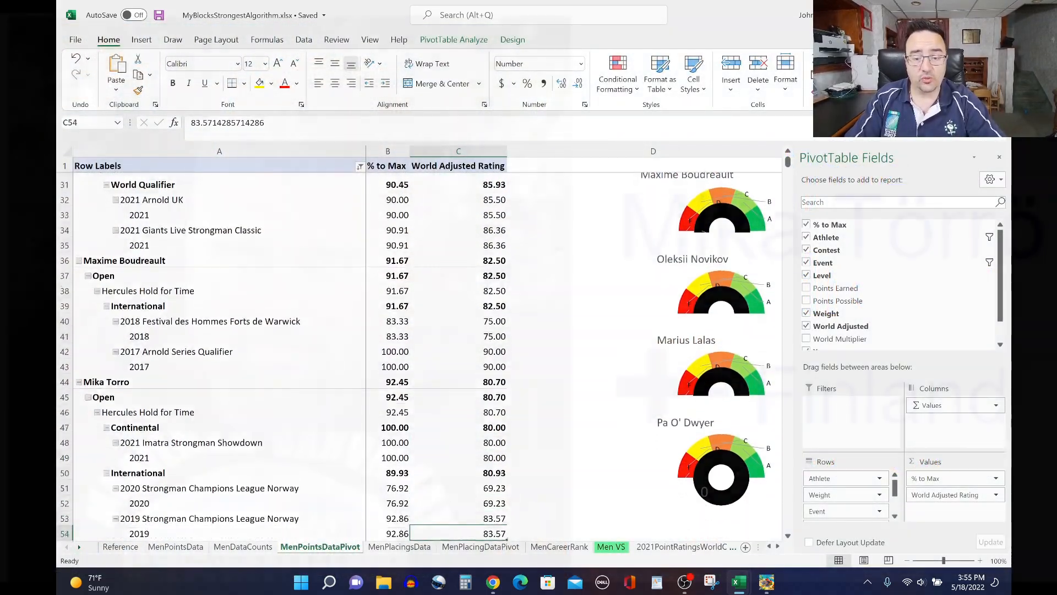
{"action": "scroll", "scroll_direction": "down", "scroll_amount": 3}
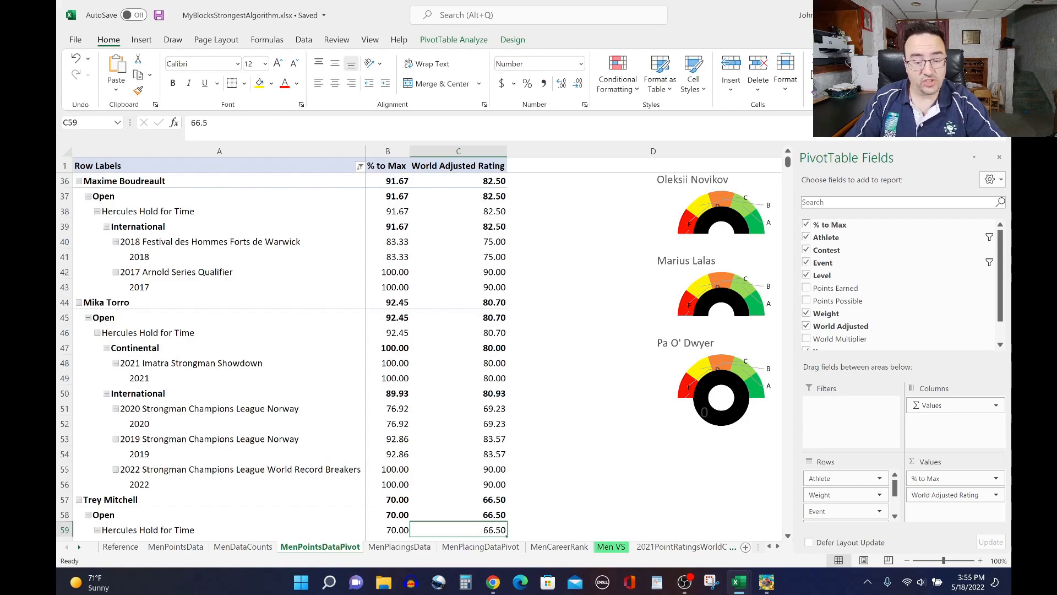
{"action": "scroll", "scroll_direction": "down", "scroll_amount": 3}
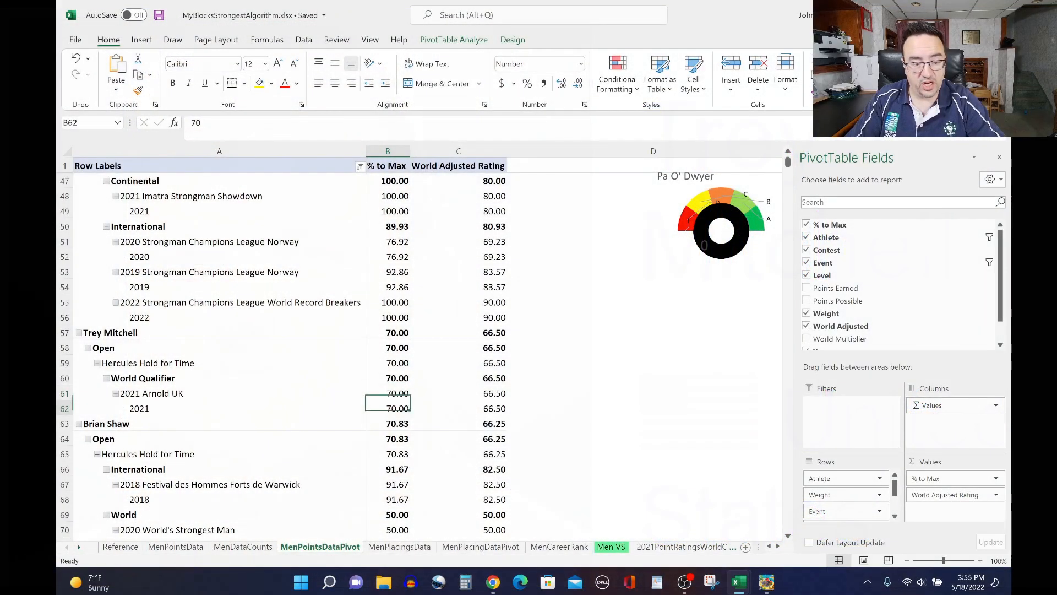
Check Mitchell's 2021 Arnold UK and World Qualifier % to Max, then Shaw's 2020 World's Strongest Man values.
{"action": "left_click", "coordinate": [388, 408]}
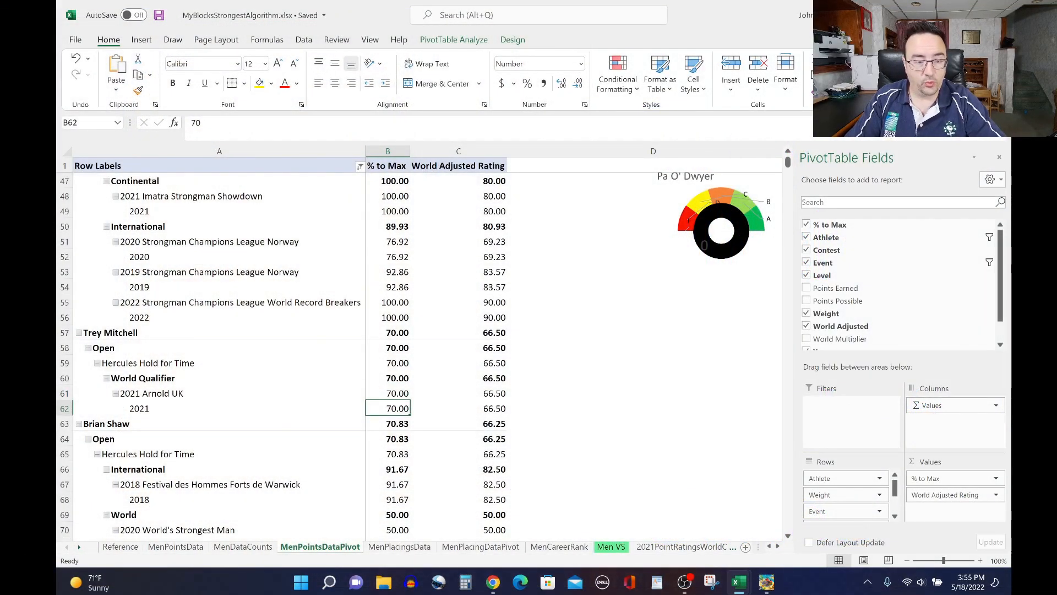
{"action": "left_click", "coordinate": [387, 378]}
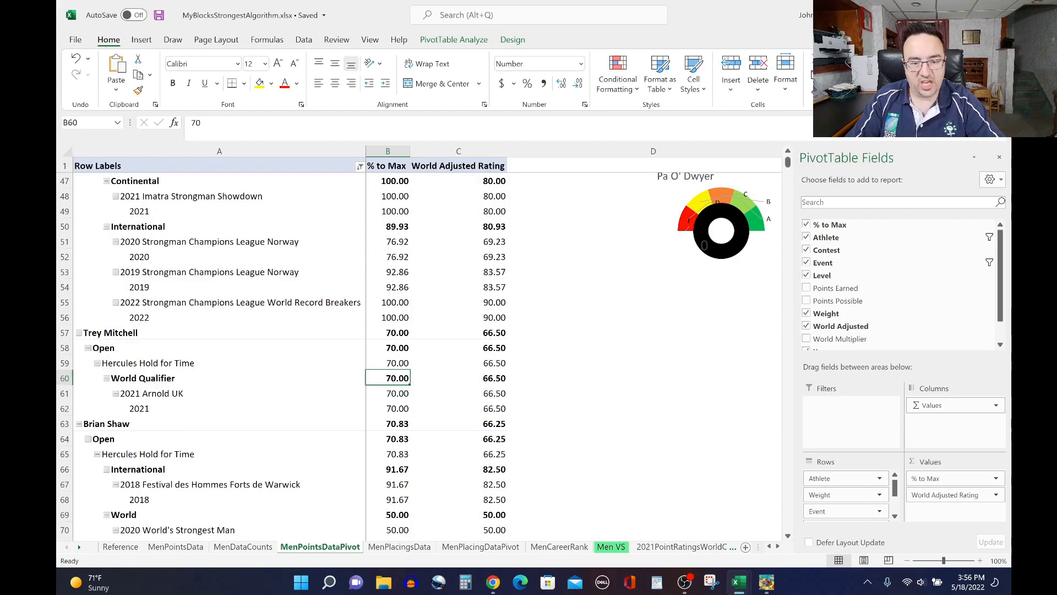
{"action": "left_click", "coordinate": [458, 408]}
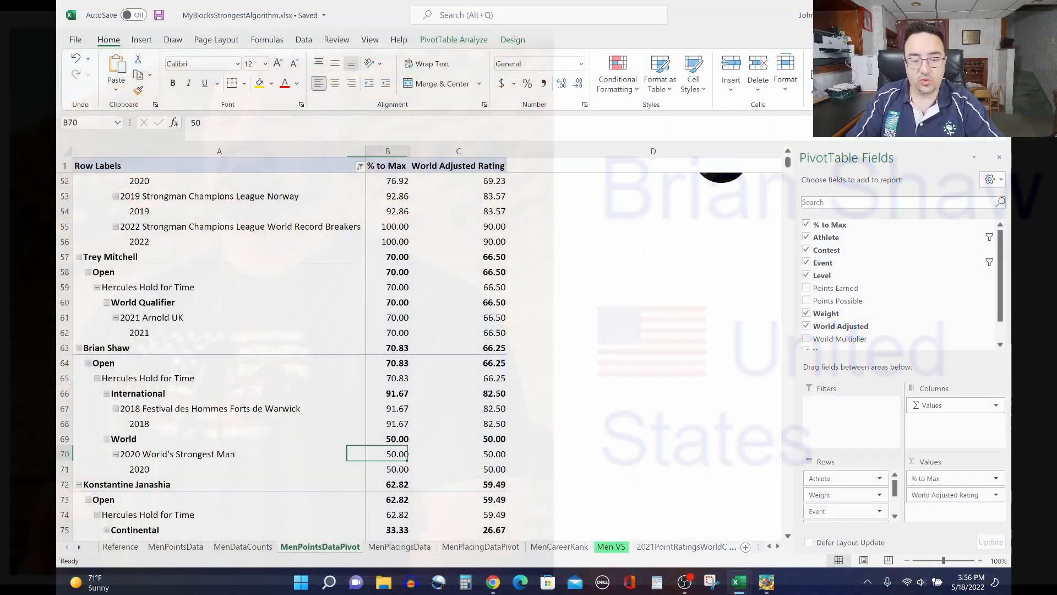
{"action": "left_click", "coordinate": [387, 468]}
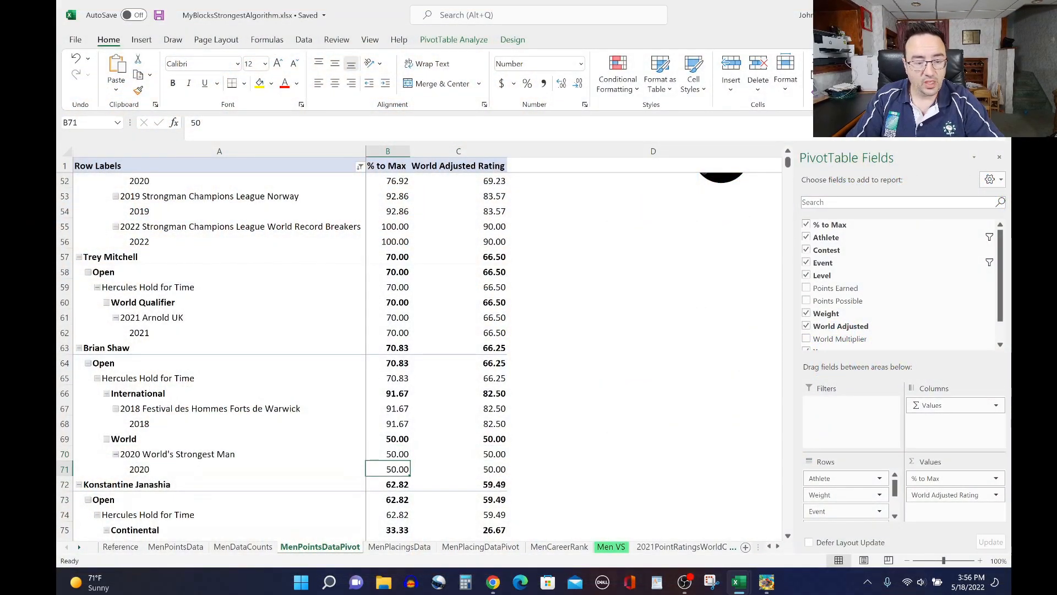
{"action": "scroll", "scroll_direction": "down", "scroll_amount": 3}
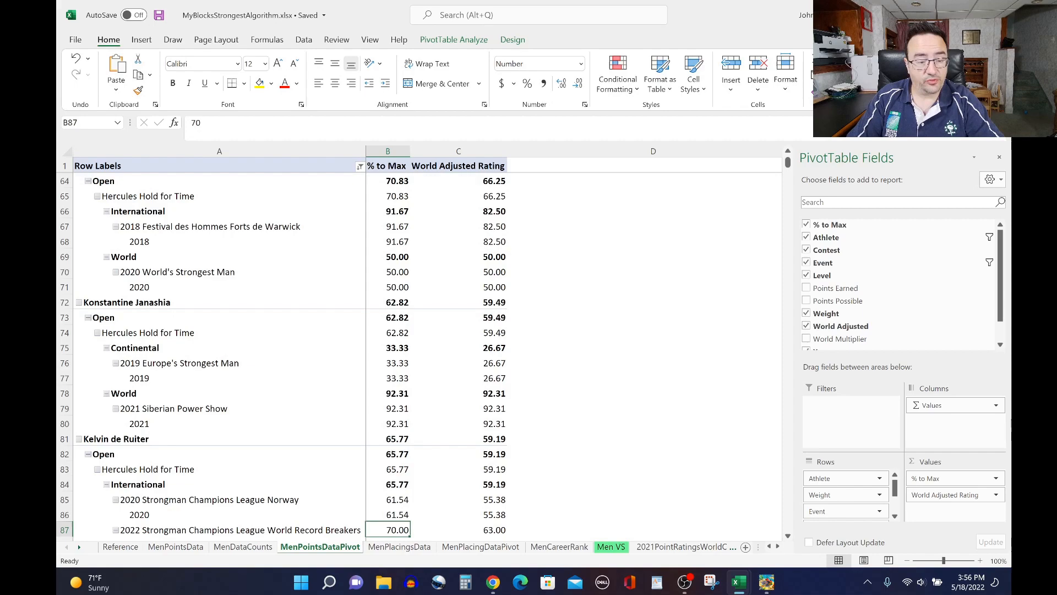
Inspect rows 96–98 % to Max cells, including 2021 Arnold UK (60.00) and Giants Live Strongman Classic.
{"action": "scroll", "scroll_direction": "down", "scroll_amount": 3}
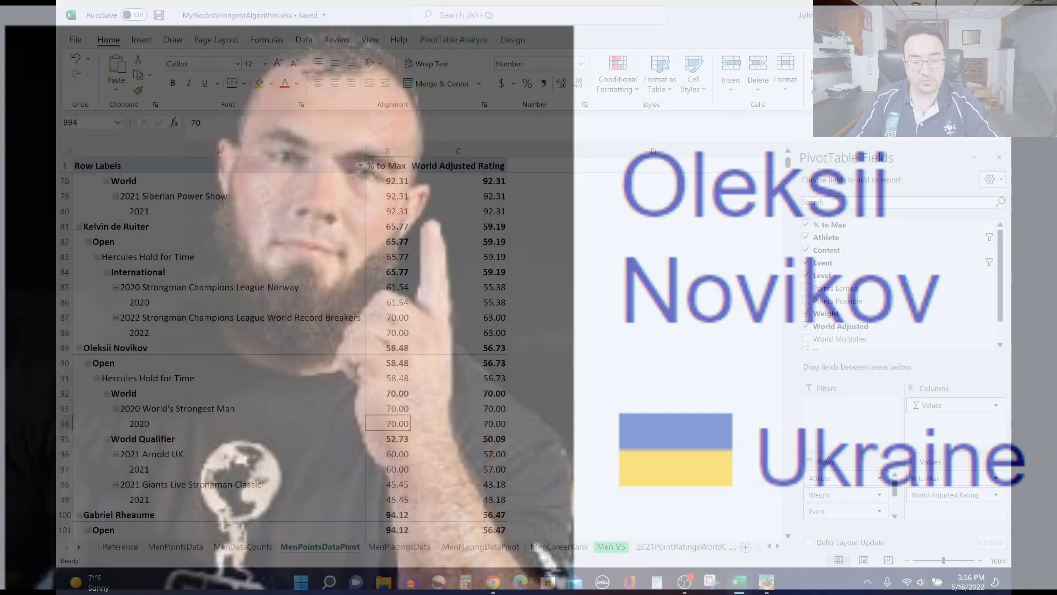
{"action": "left_click", "coordinate": [388, 453]}
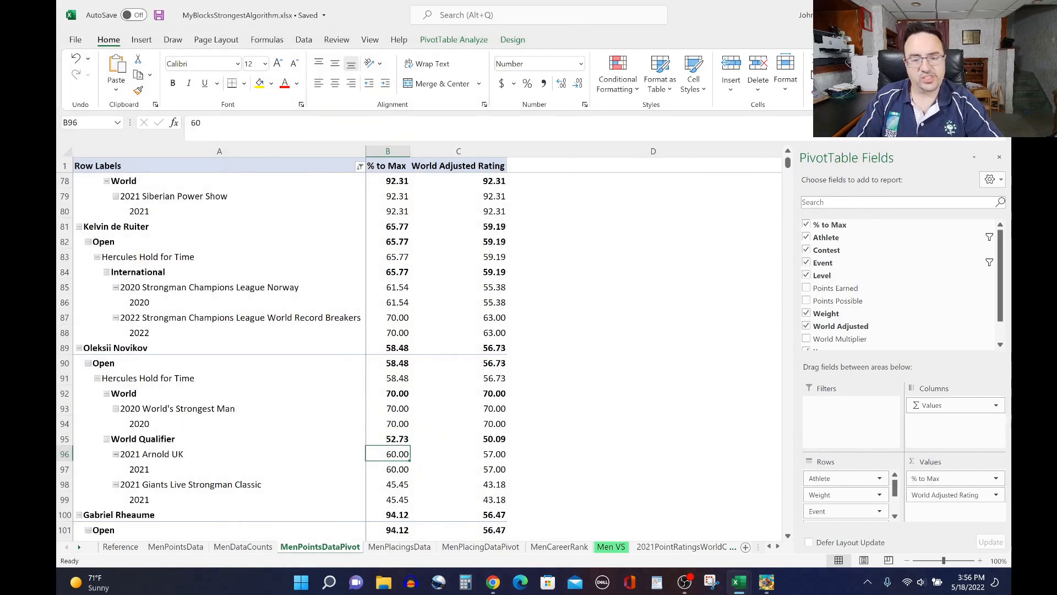
{"action": "left_click", "coordinate": [387, 469]}
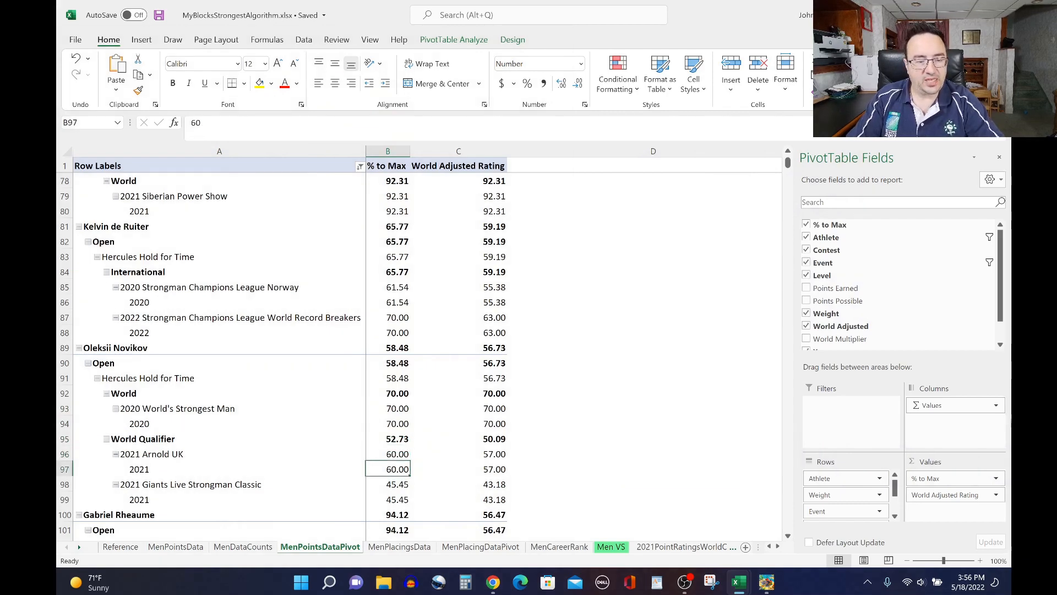
{"action": "left_click", "coordinate": [387, 483]}
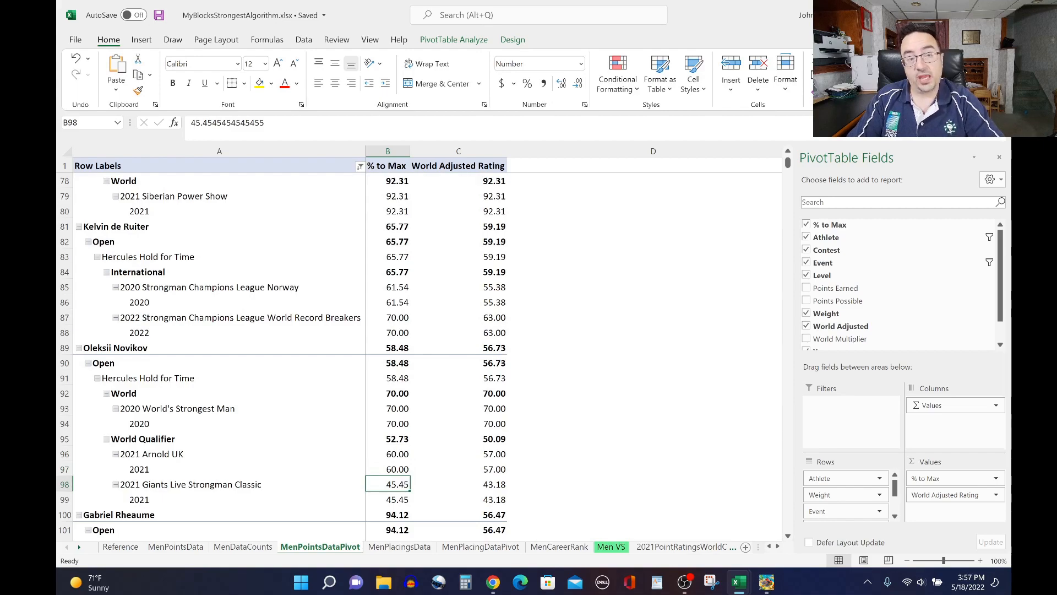
{"action": "left_click", "coordinate": [387, 499]}
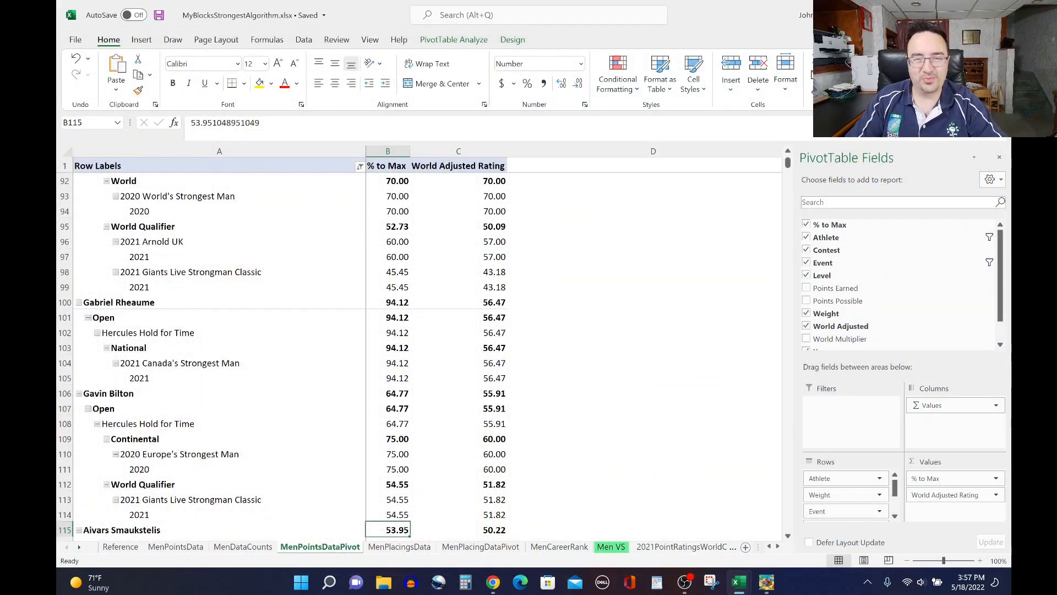
Check Smaukstelis's 2020 World's Strongest Man rating of 30.00 and a 2019 Giants Live Wembley 30.00.
{"action": "scroll", "scroll_direction": "down", "scroll_amount": 3}
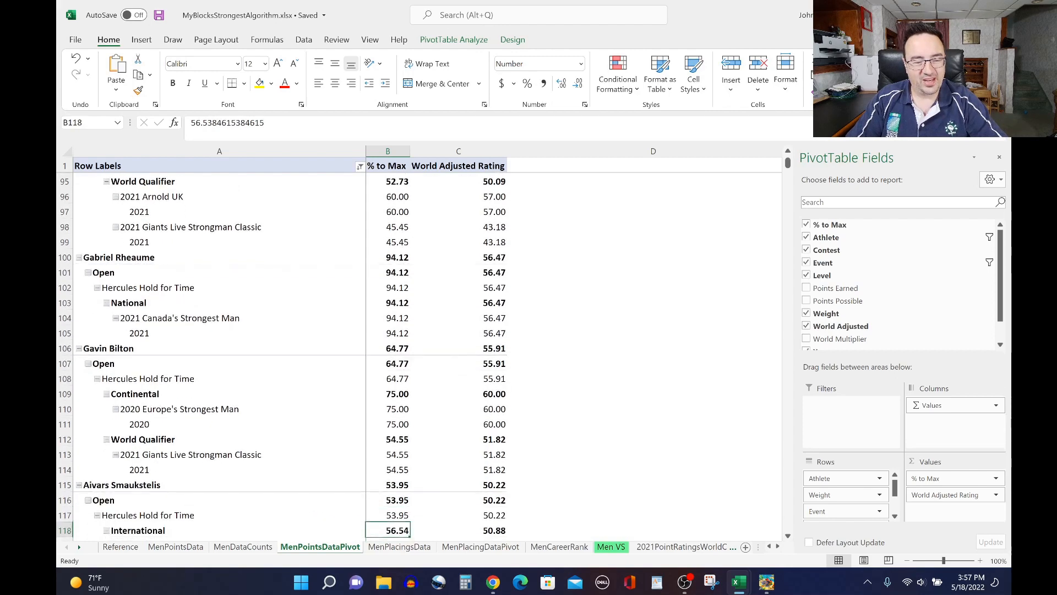
{"action": "scroll", "scroll_direction": "down", "scroll_amount": 3}
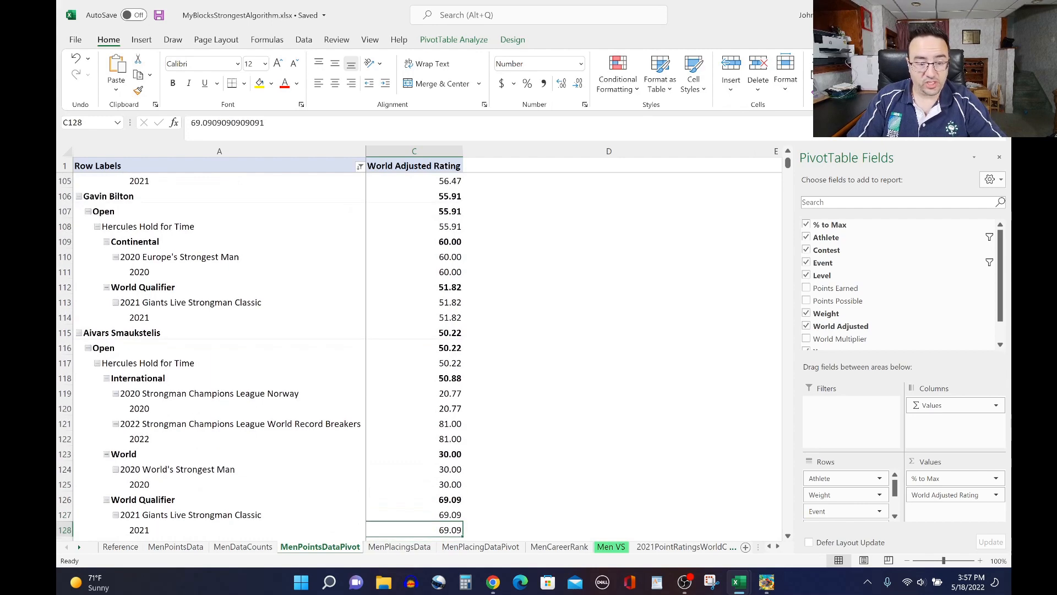
{"action": "left_click", "coordinate": [414, 484]}
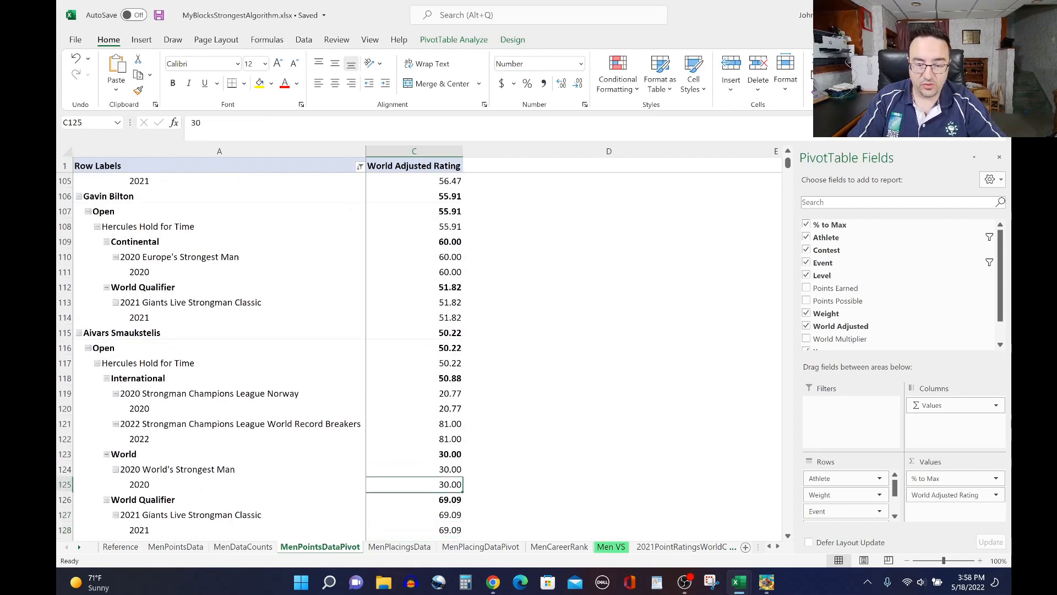
{"action": "scroll", "scroll_direction": "down", "scroll_amount": 3}
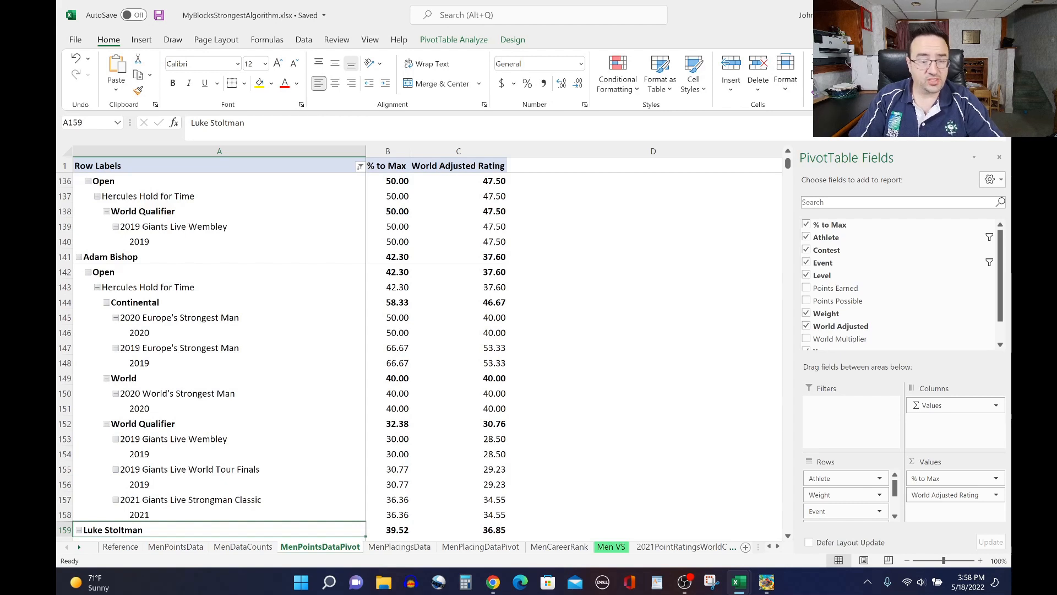
{"action": "left_click", "coordinate": [191, 499]}
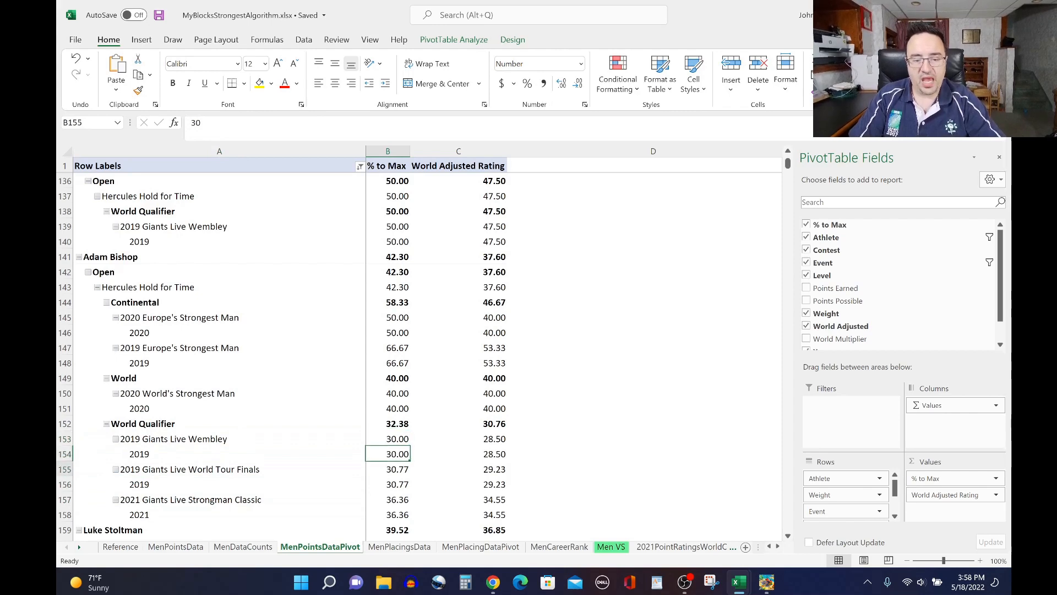
Review Luke Stoltman's overall 39.52 percentage down to his 2021 Arnold UK percentage of 40.00.
{"action": "left_click", "coordinate": [387, 529]}
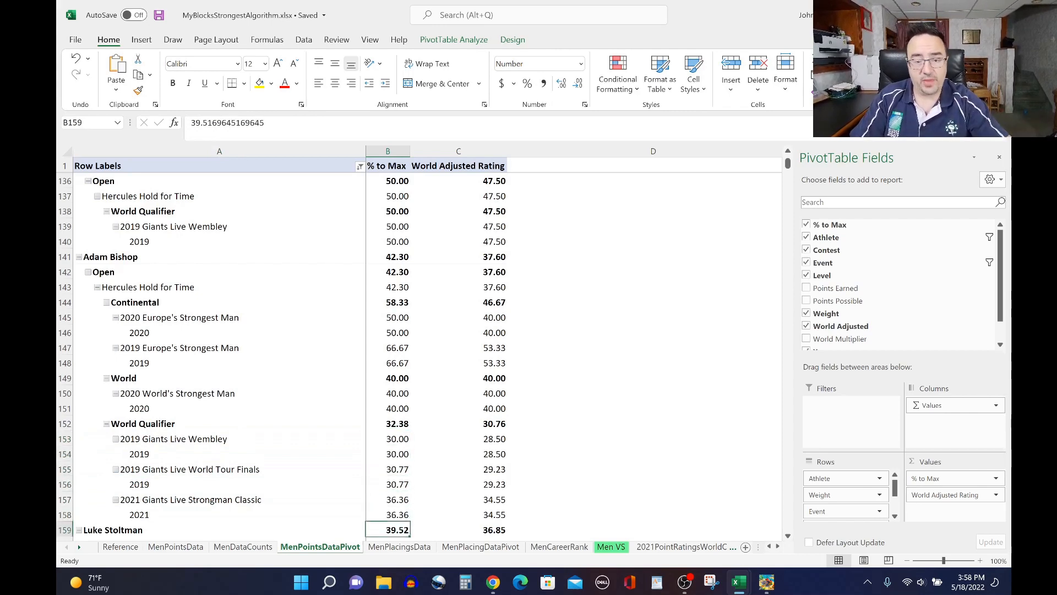
{"action": "scroll", "scroll_direction": "down", "scroll_amount": 3}
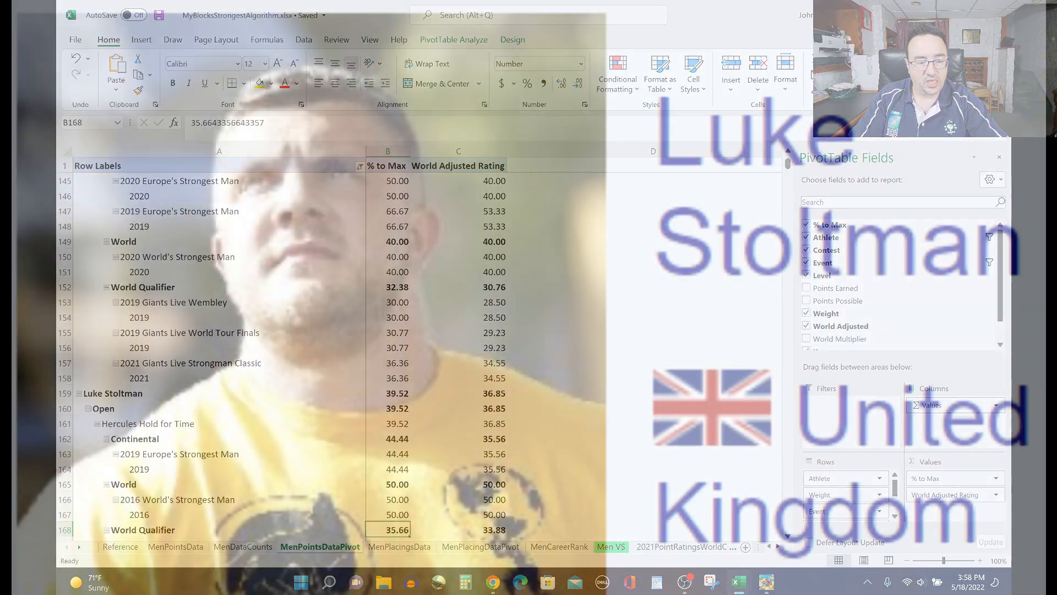
{"action": "scroll", "scroll_direction": "down", "scroll_amount": 3}
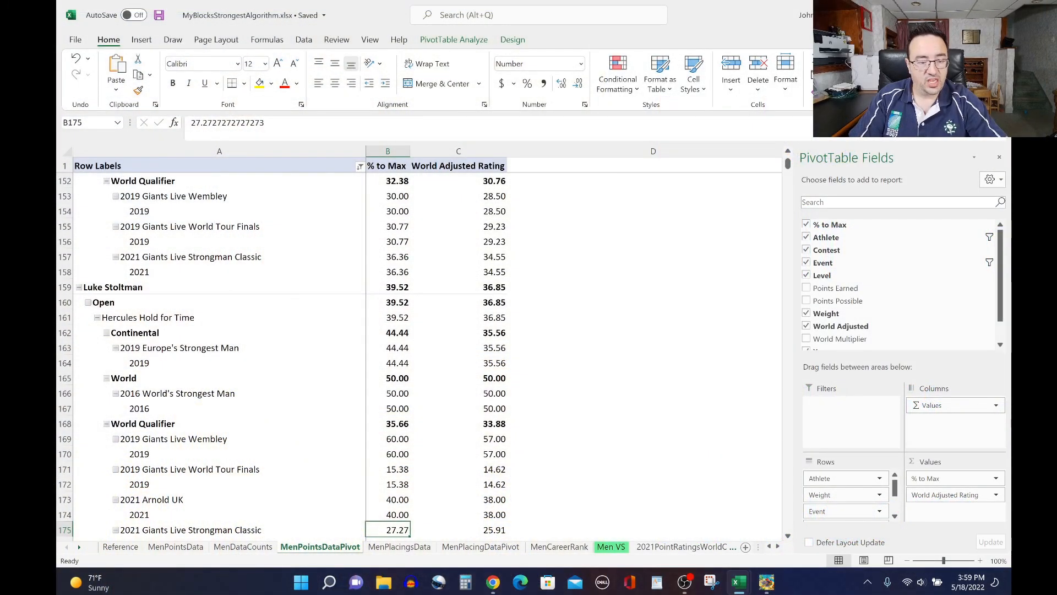
{"action": "scroll", "scroll_direction": "down", "scroll_amount": 3}
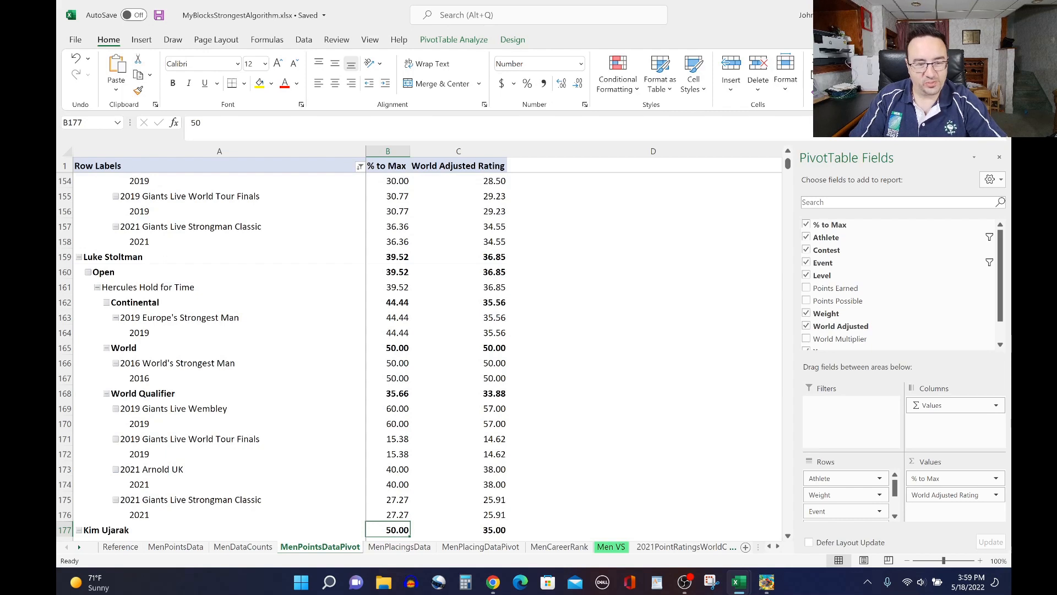
{"action": "left_click", "coordinate": [388, 483]}
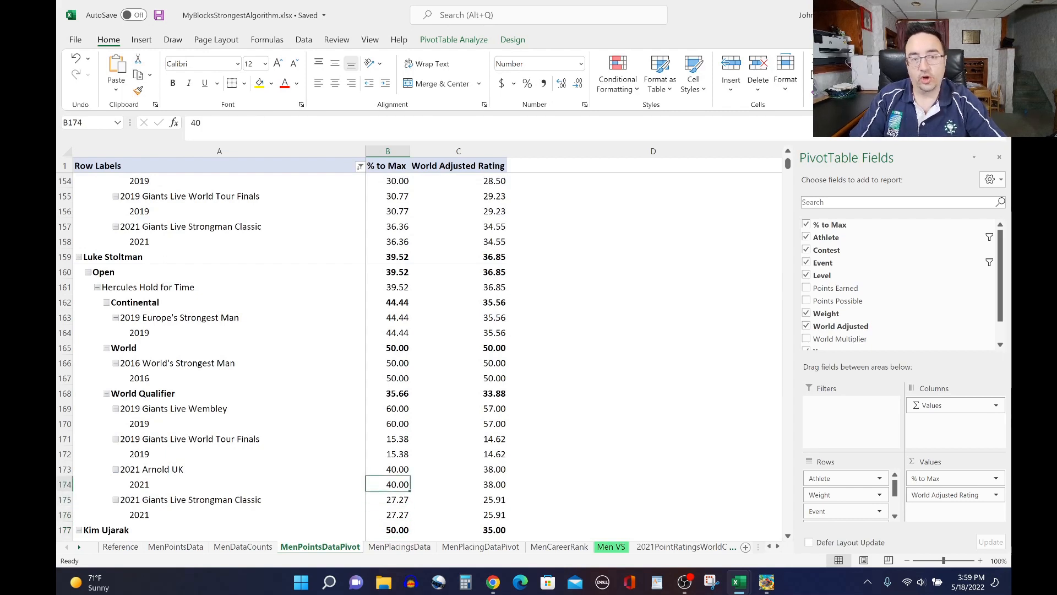
Scroll past Kim Ujarak, Nedzmin Ambeskovic and Pa O'Dwyer toward Tom Stoltman.
{"action": "scroll", "scroll_direction": "down", "scroll_amount": 3}
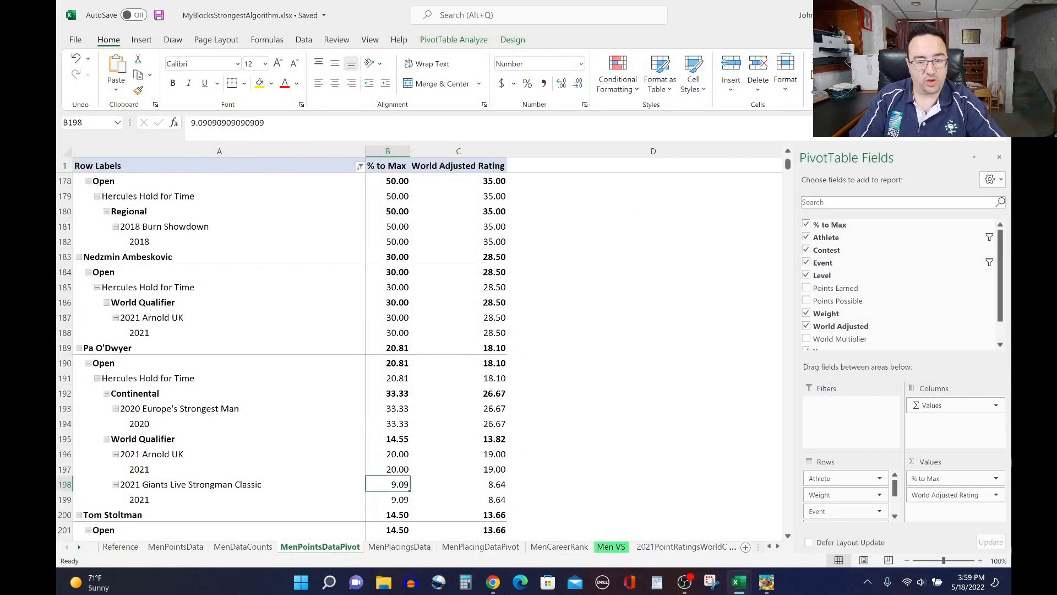
Check Tom Stoltman's % to Max: Hold for Time 14.50, 2020 WSM 20.00, Arnold UK 10.00, Strongman Classic 18.18.
{"action": "left_click", "coordinate": [387, 439]}
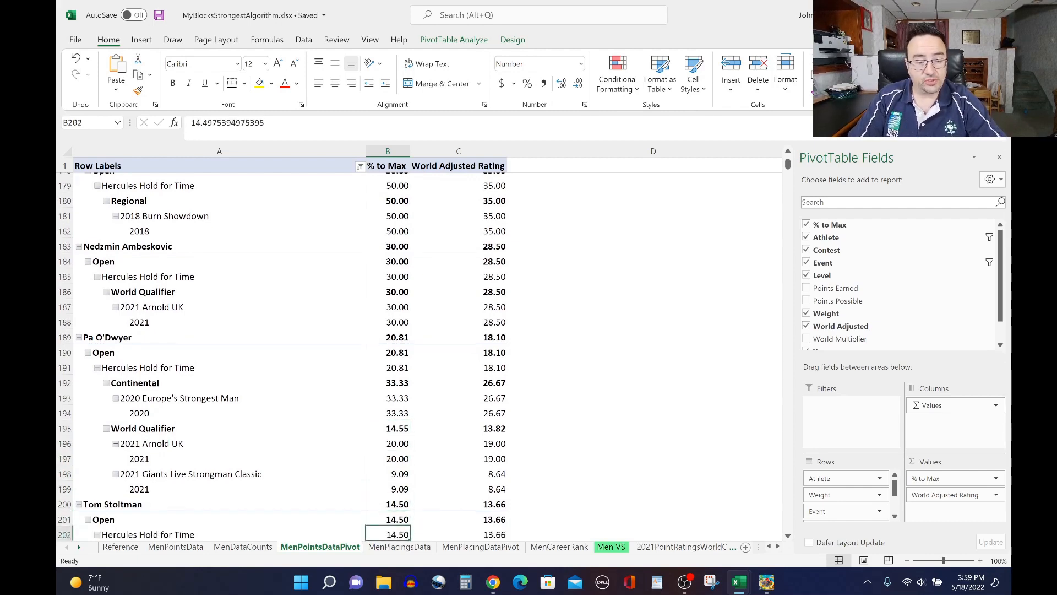
{"action": "scroll", "scroll_direction": "down", "scroll_amount": 3}
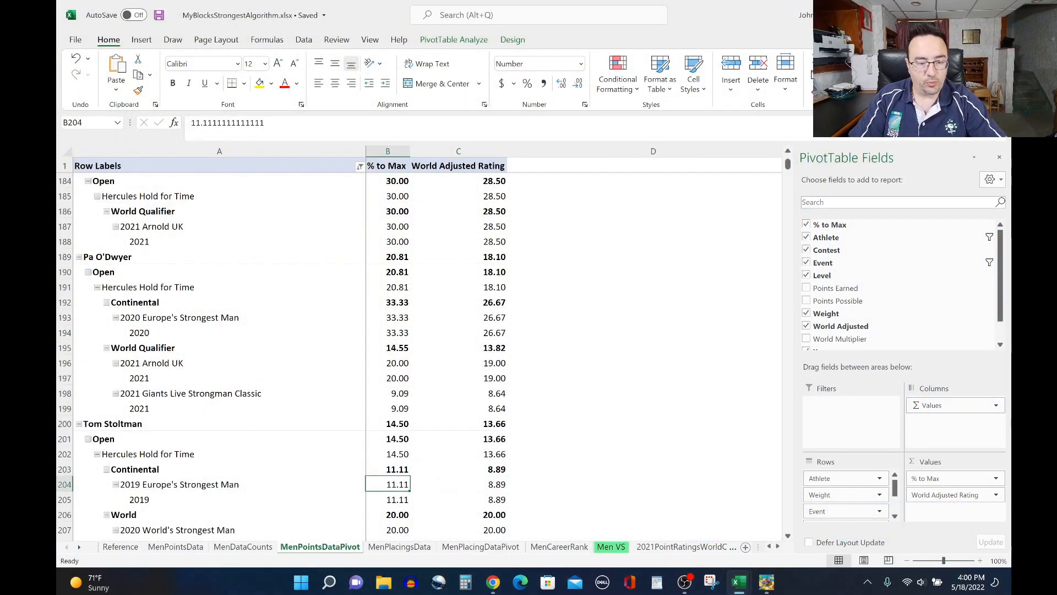
{"action": "left_click", "coordinate": [387, 529]}
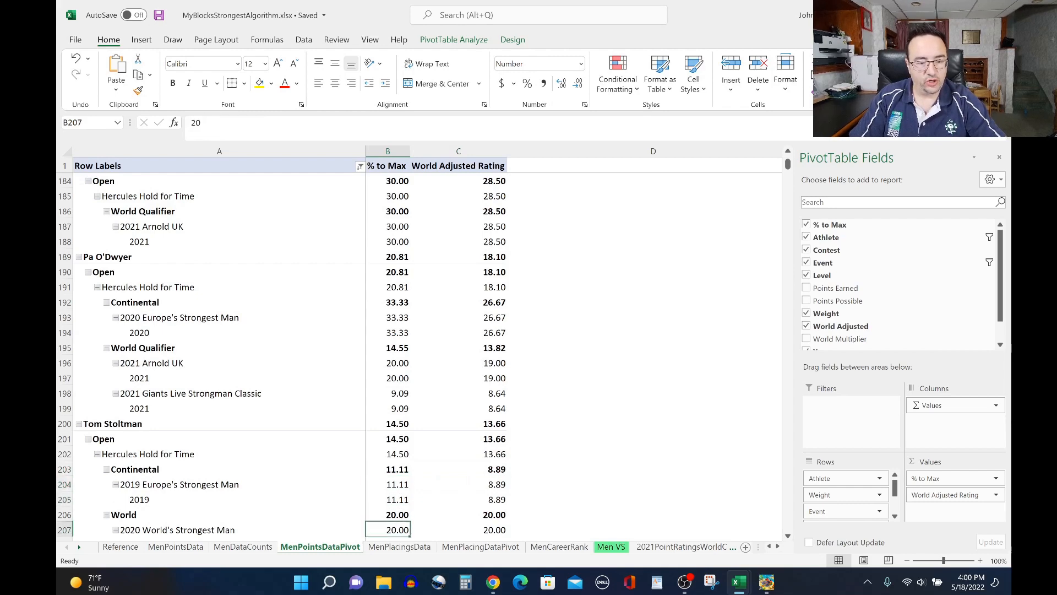
{"action": "scroll", "scroll_direction": "down", "scroll_amount": 3}
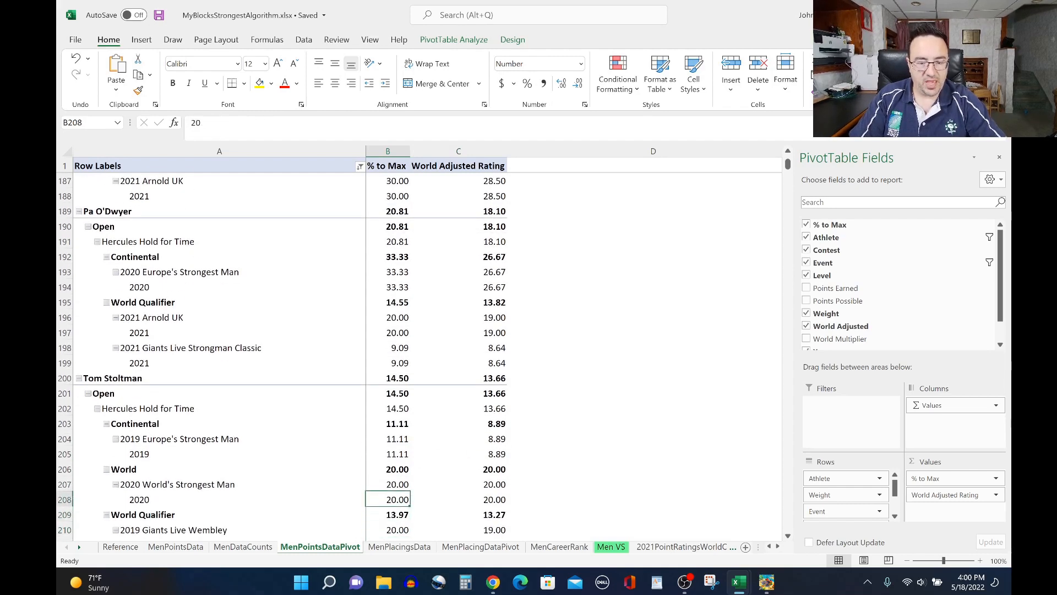
{"action": "scroll", "scroll_direction": "down", "scroll_amount": 3}
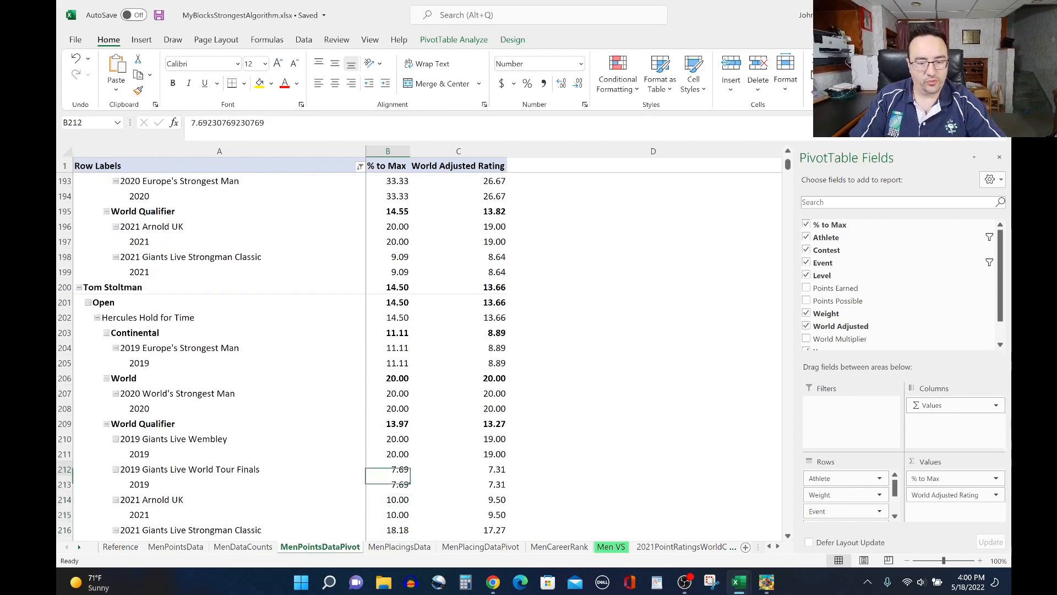
{"action": "left_click", "coordinate": [387, 514]}
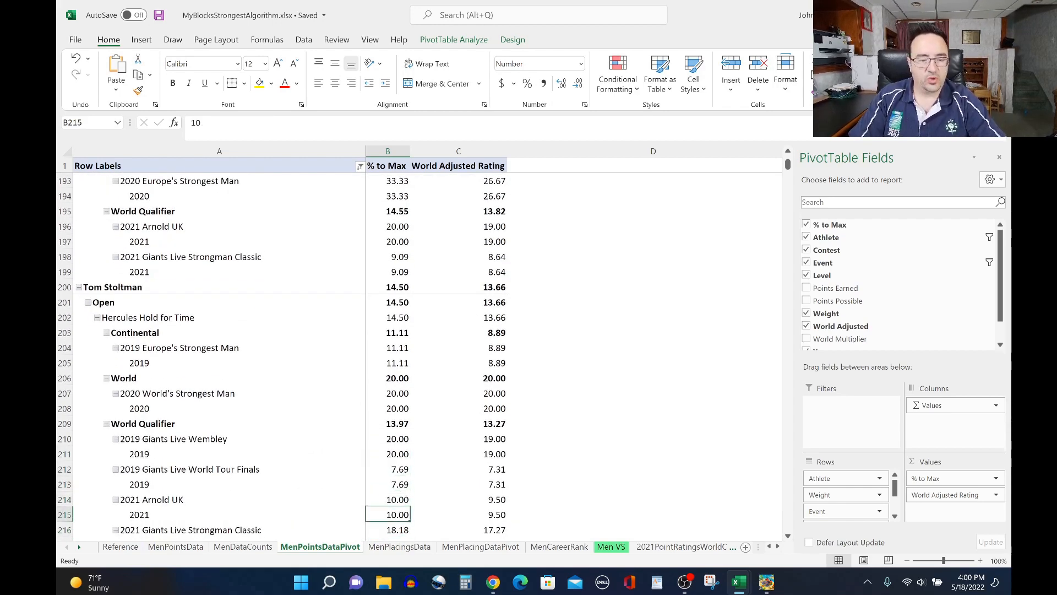
{"action": "scroll", "scroll_direction": "down", "scroll_amount": 3}
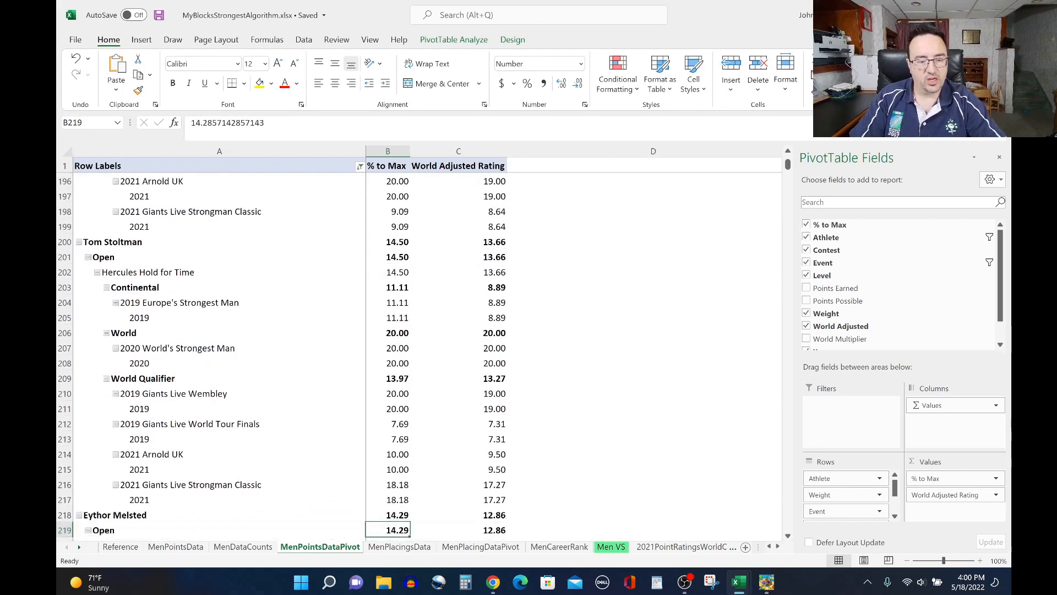
{"action": "left_click", "coordinate": [387, 499]}
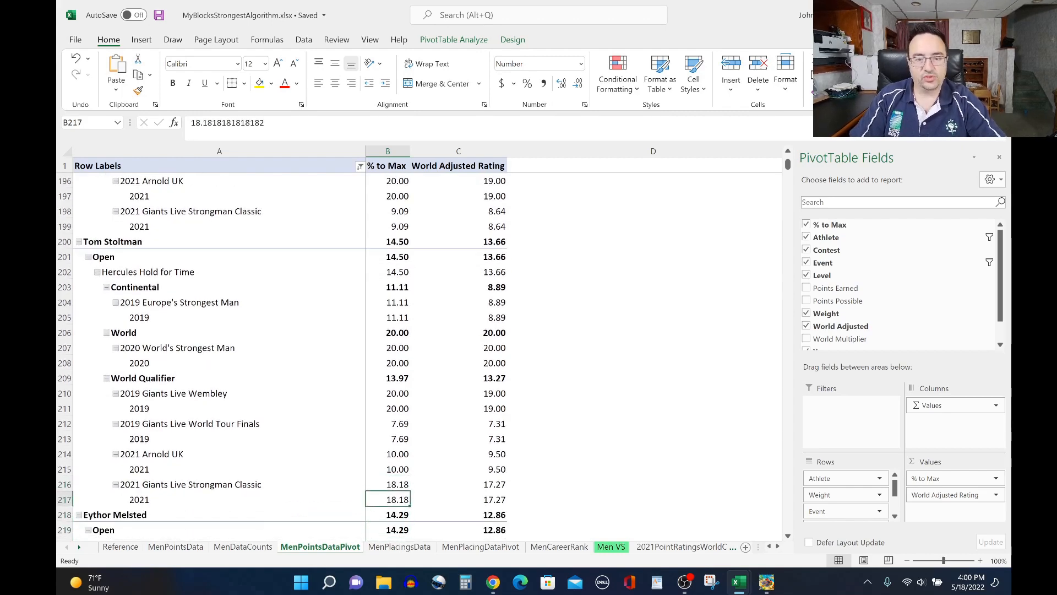